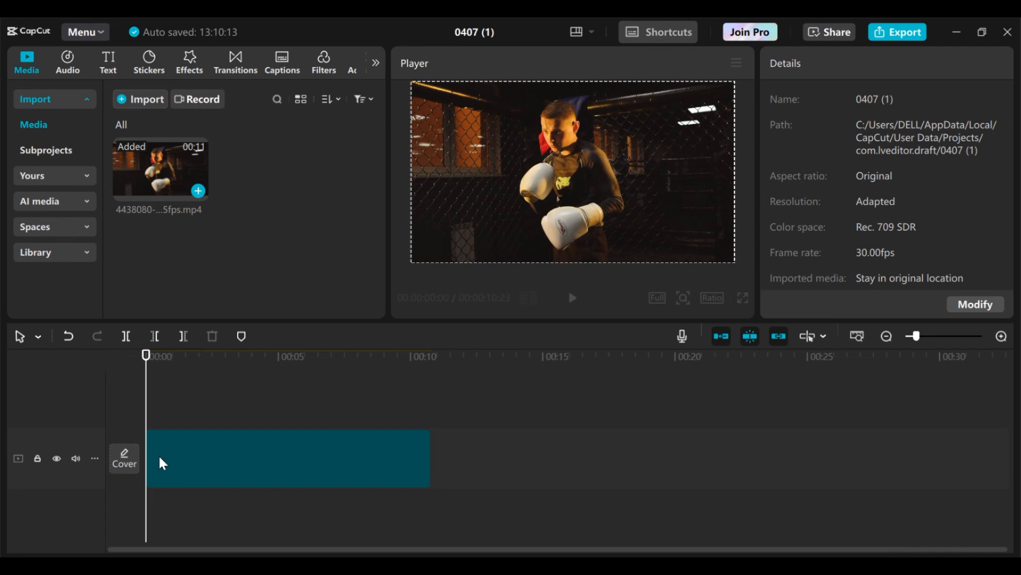
# - Duplicate the boxer clip onto an upper track and trim the copy to about one second
pyautogui.click(287, 460)
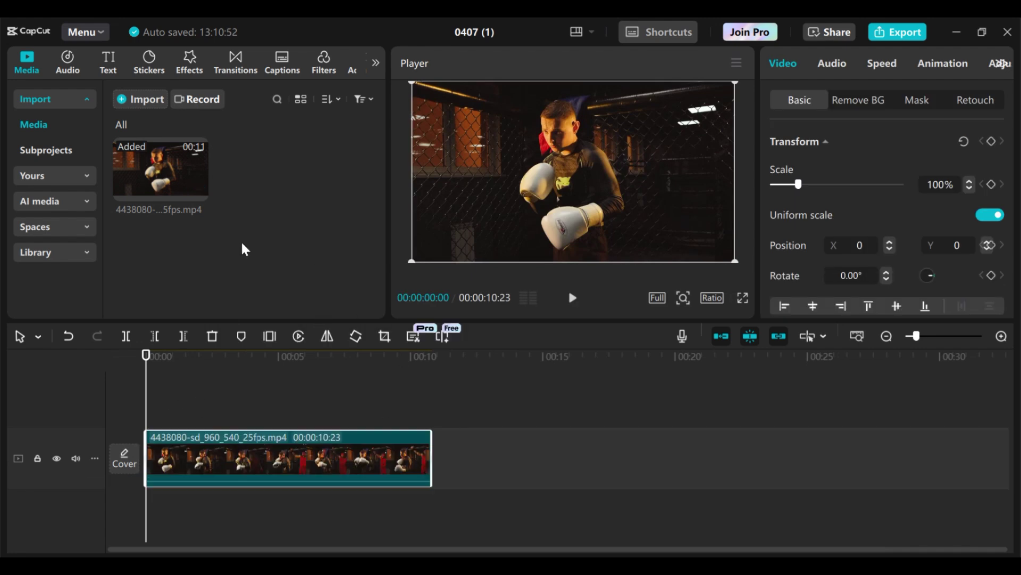
pyautogui.moveTo(564, 197)
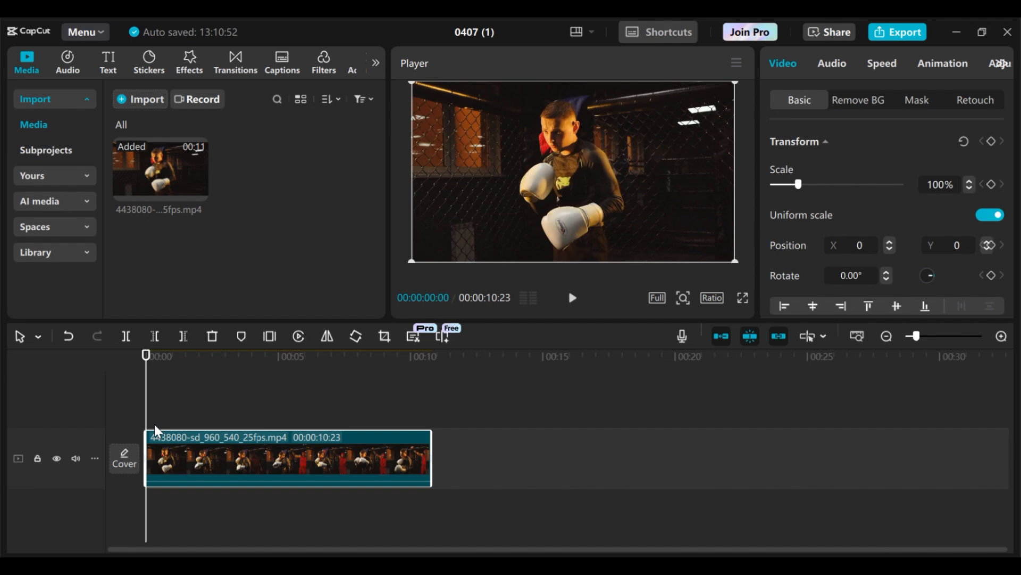
pyautogui.click(291, 472)
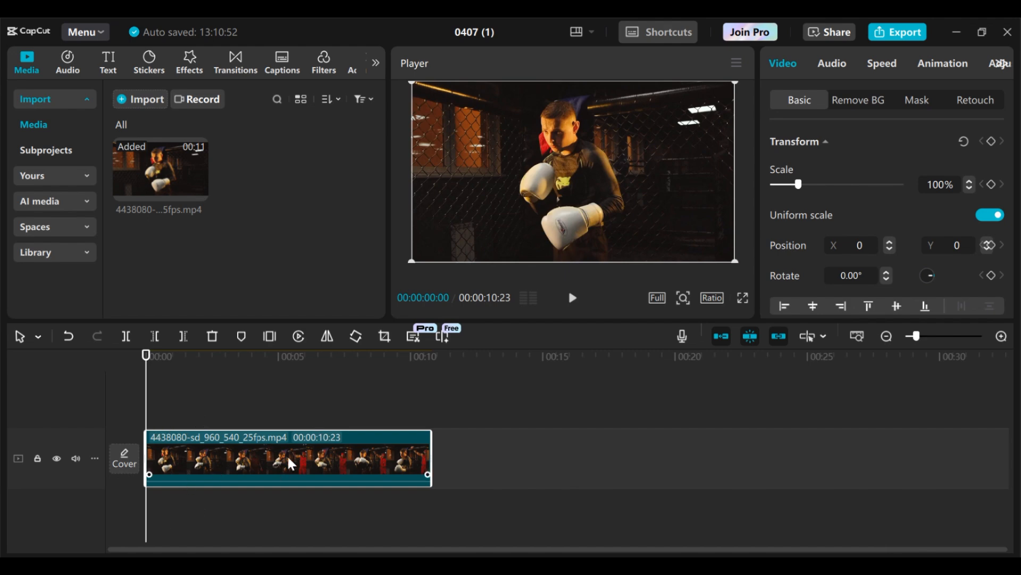
pyautogui.moveTo(239, 464)
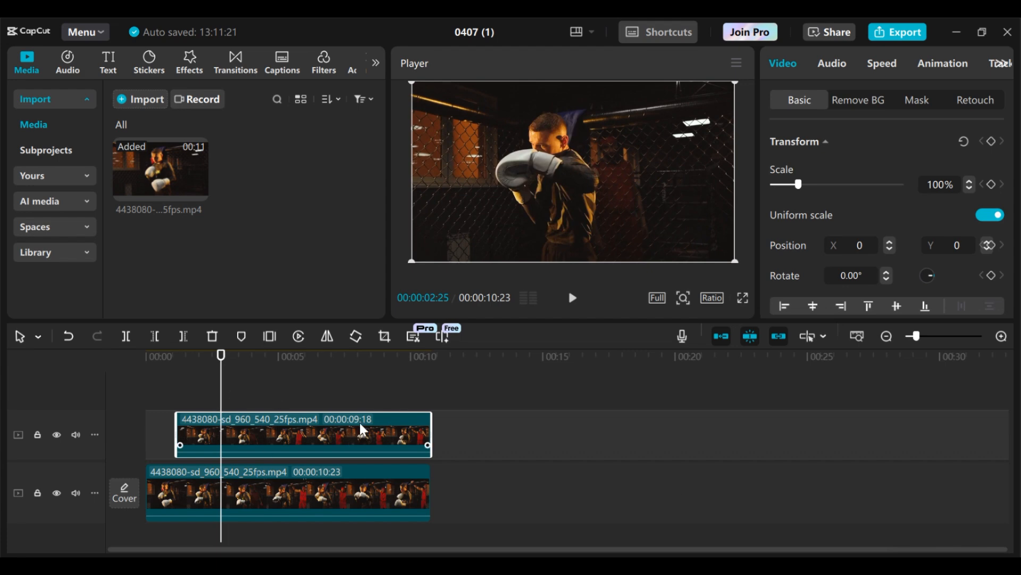
pyautogui.moveTo(428, 445); pyautogui.dragTo(221, 444)
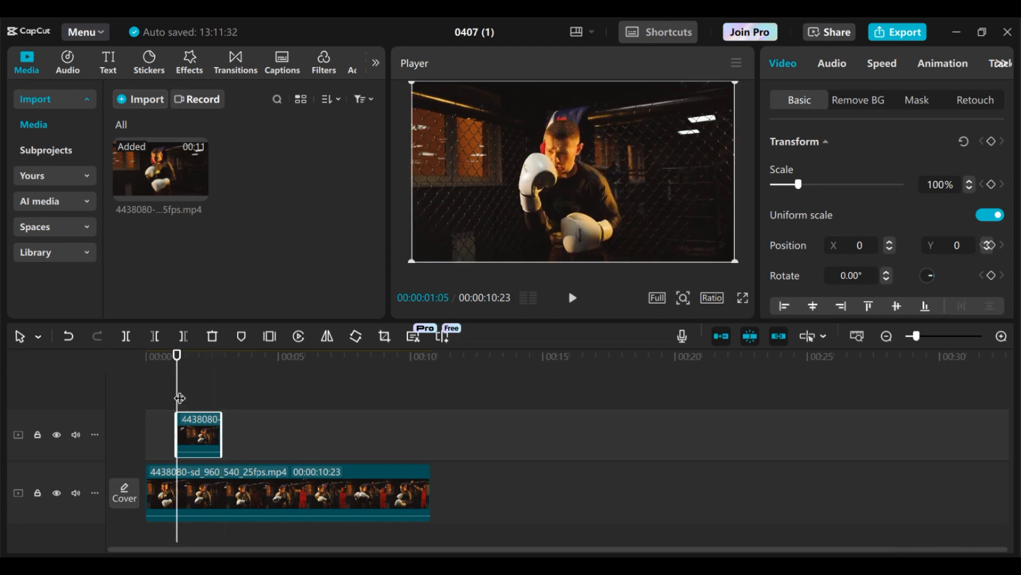
# - Enable automatic background removal (Remove BG > Auto) on the short overlay clip
pyautogui.click(195, 435)
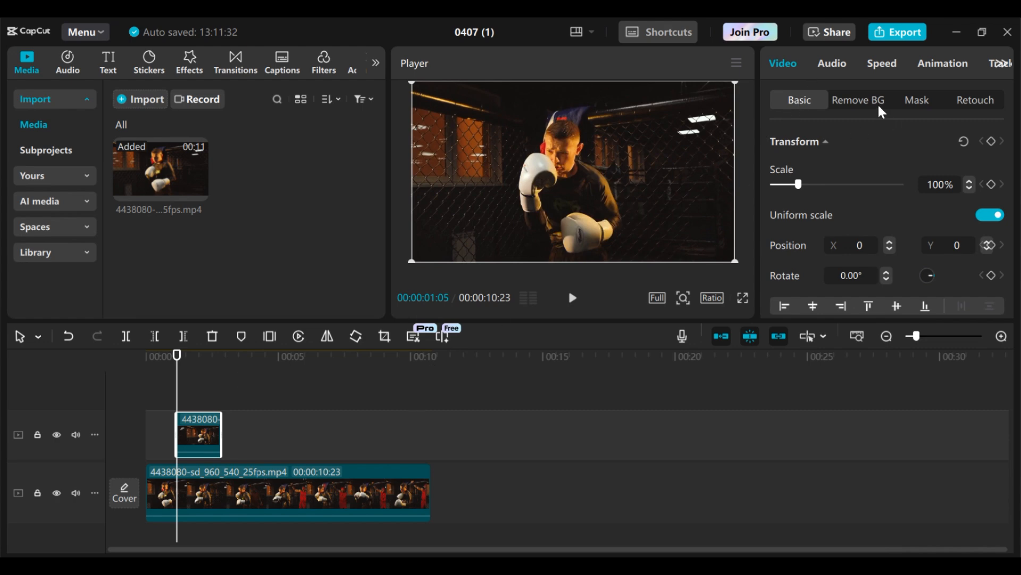
pyautogui.click(858, 100)
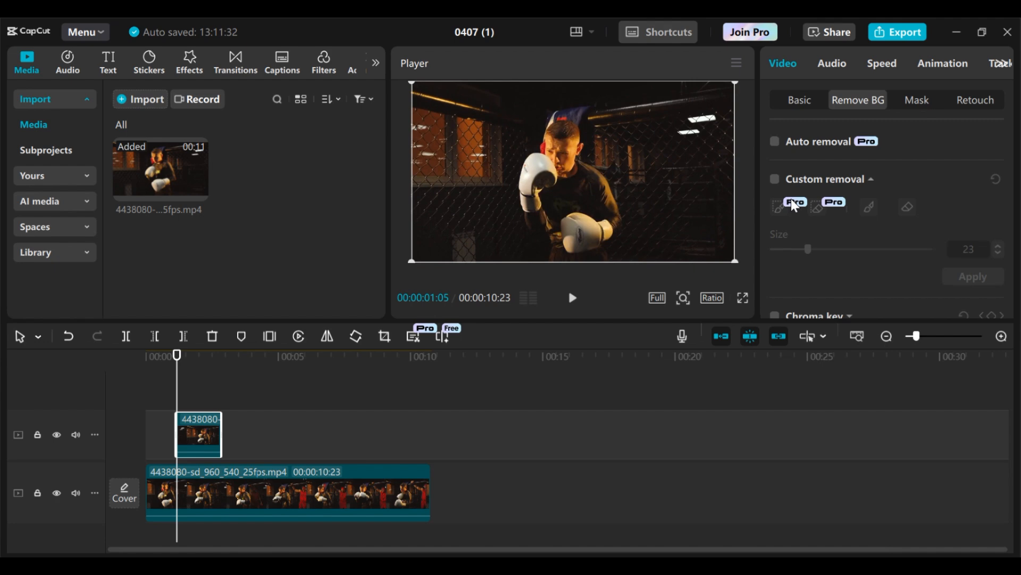
pyautogui.moveTo(704, 110)
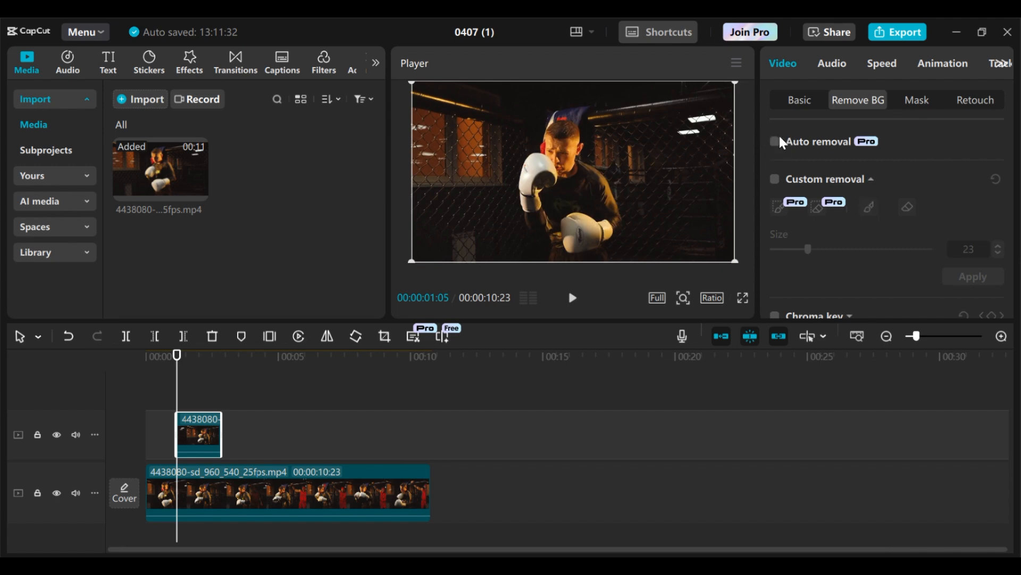
pyautogui.click(775, 141)
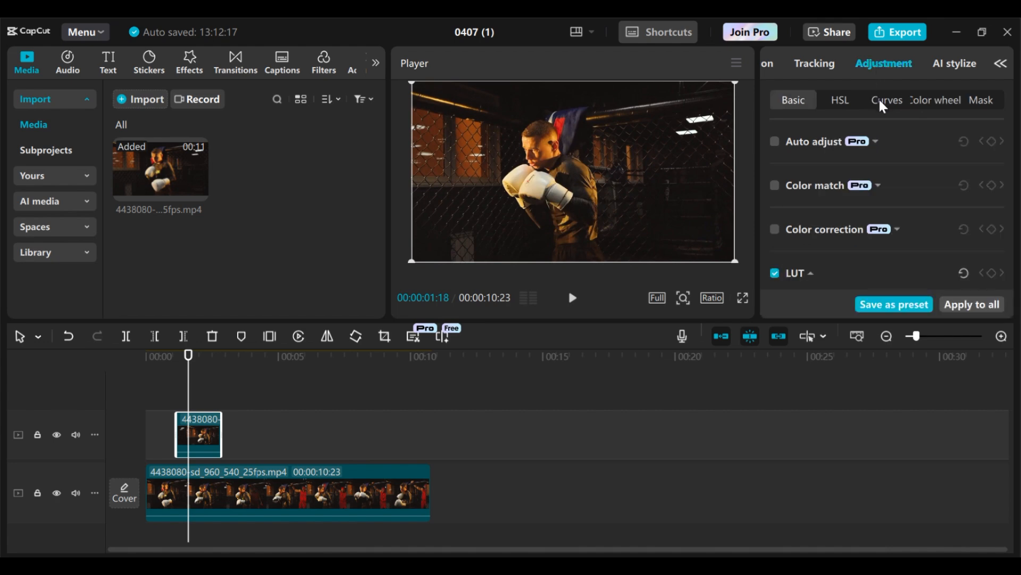
# - Tint the overlay green in Curves by flattening the red channel and tweaking green and blue
pyautogui.click(888, 100)
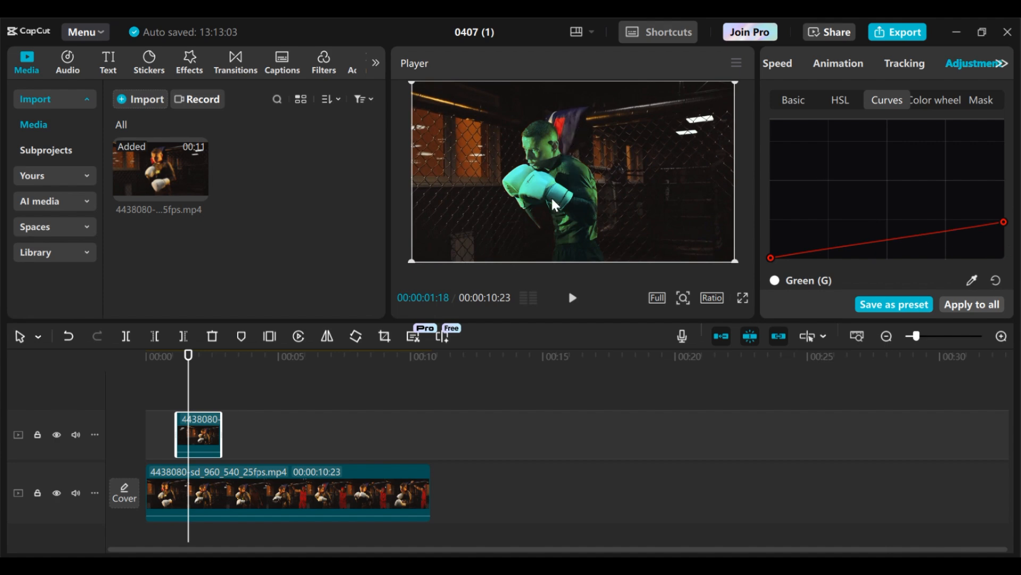
pyautogui.moveTo(873, 230)
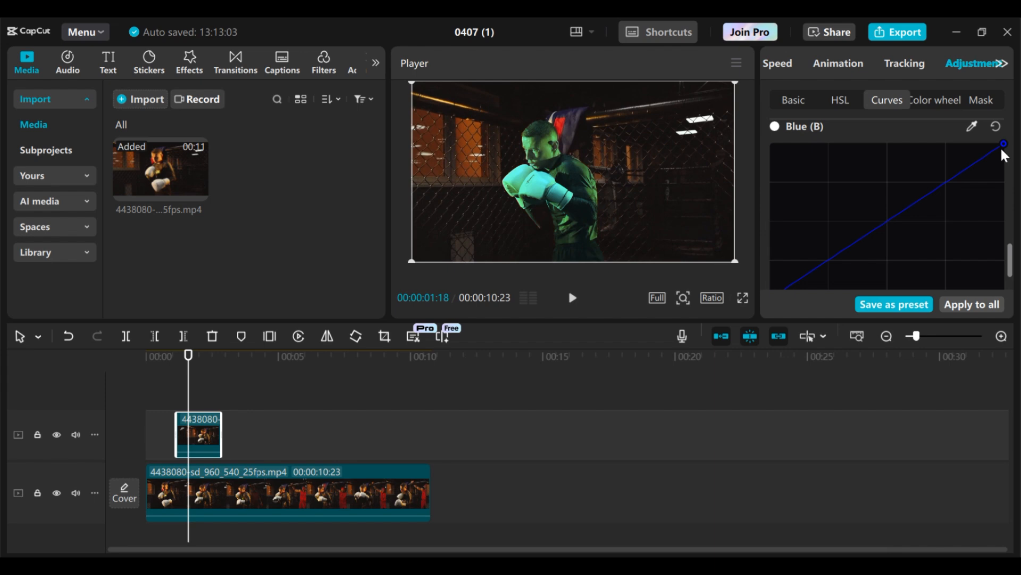
pyautogui.moveTo(949, 164)
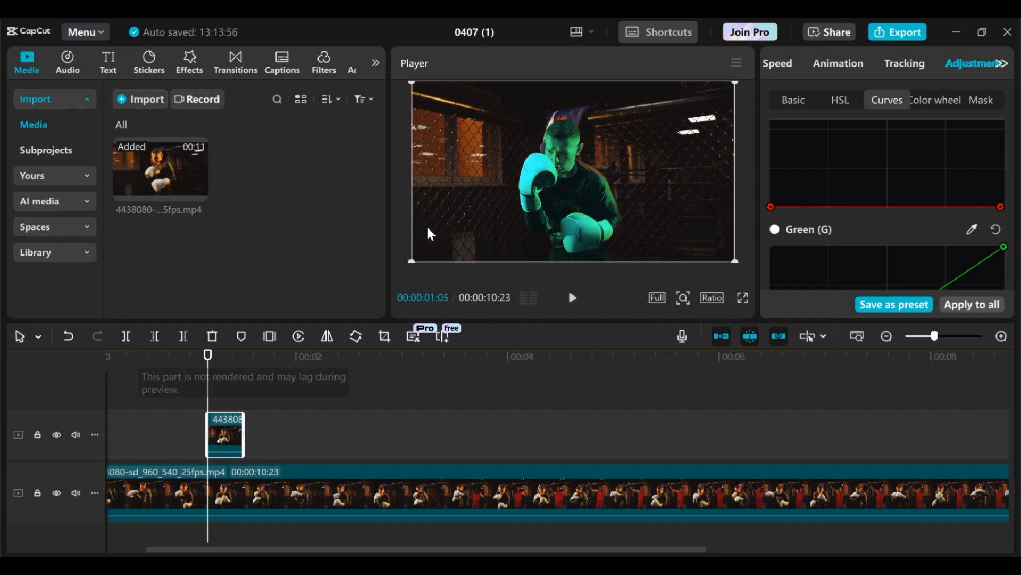
pyautogui.moveTo(573, 158)
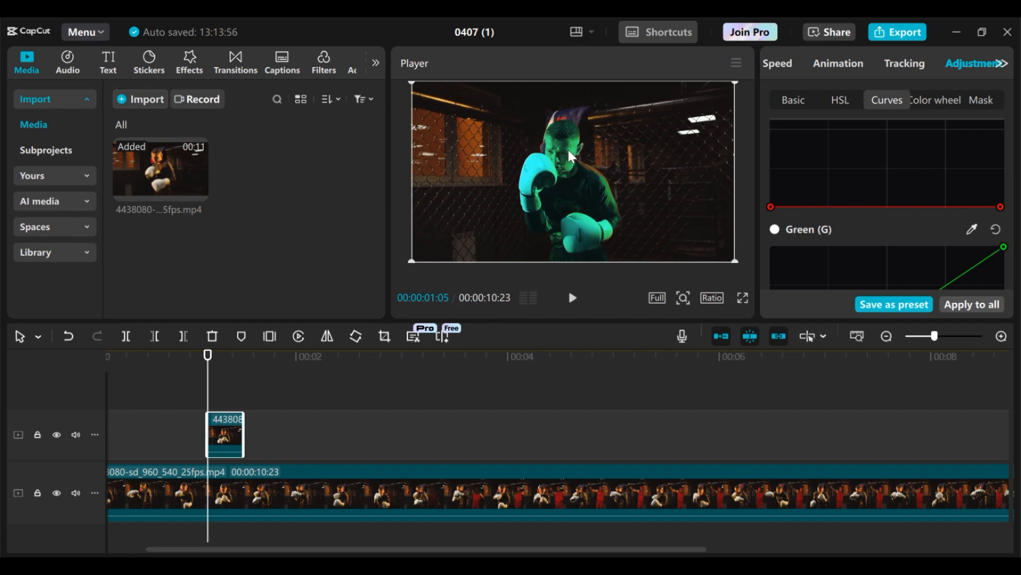
pyautogui.moveTo(175, 52)
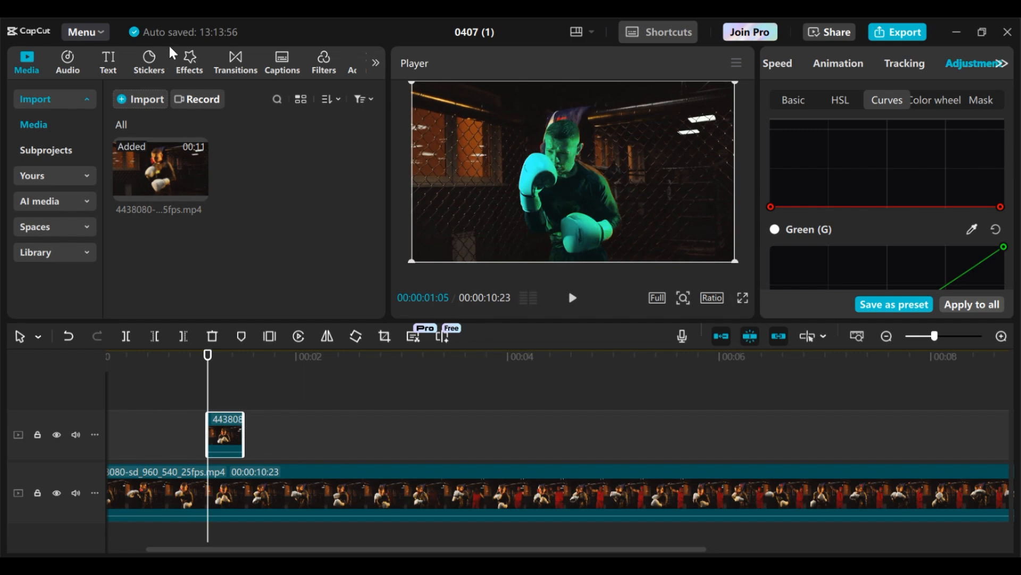
# - Add the Edge Glow effect from Trending video effects above the overlay clip
pyautogui.click(189, 59)
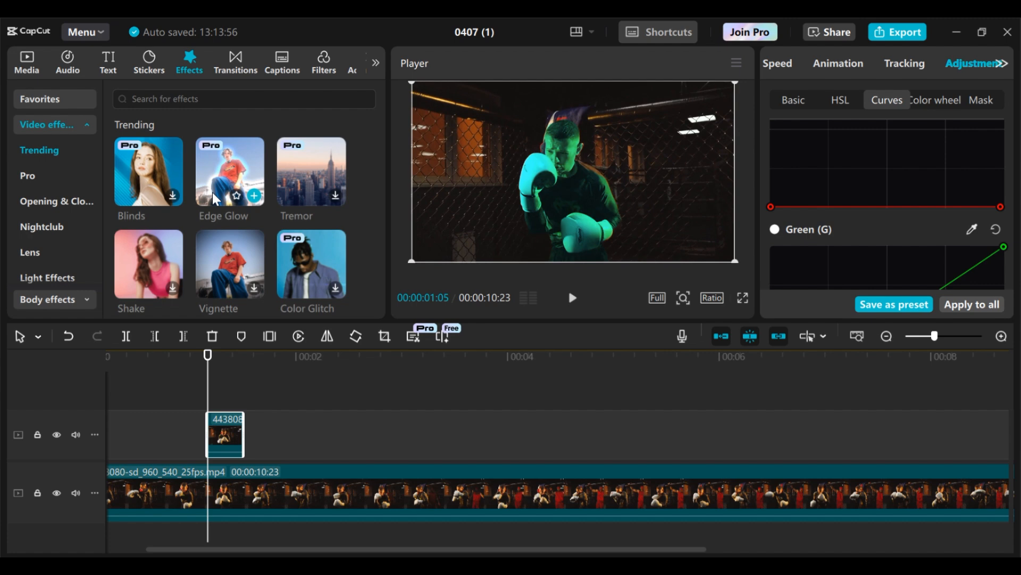
pyautogui.scroll(-3)
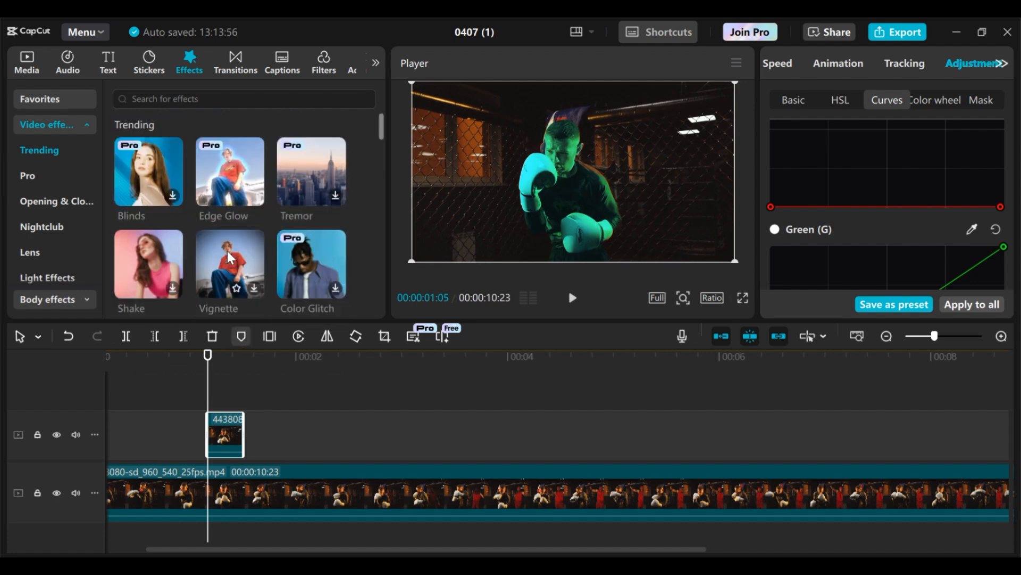
pyautogui.moveTo(215, 162)
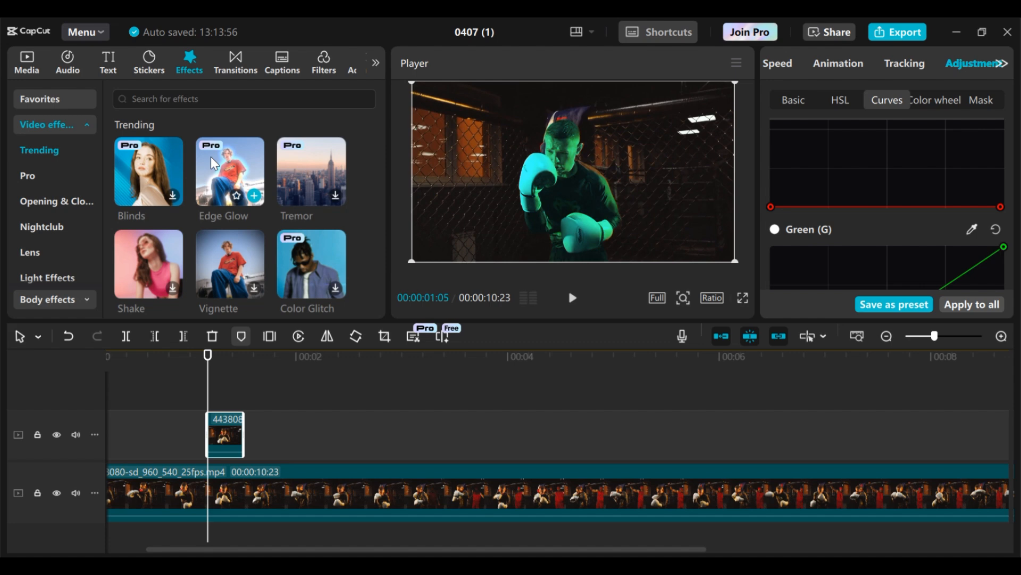
pyautogui.moveTo(214, 157)
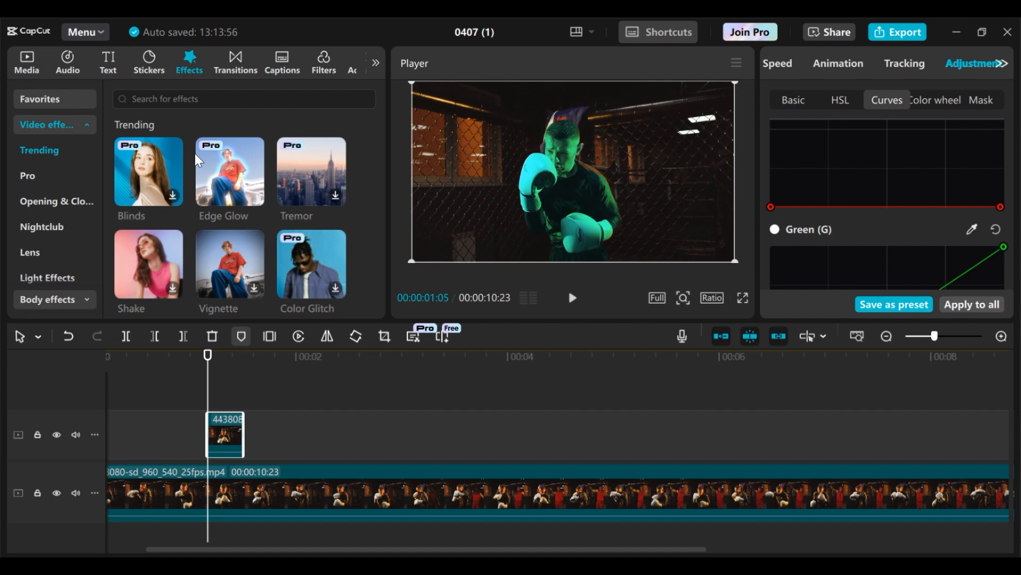
pyautogui.moveTo(229, 172)
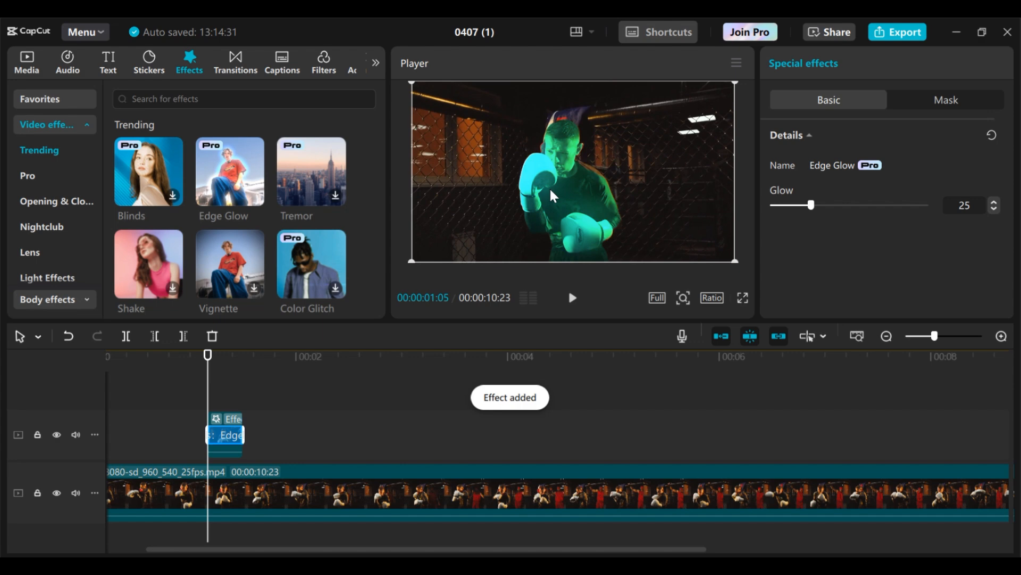
pyautogui.moveTo(834, 218)
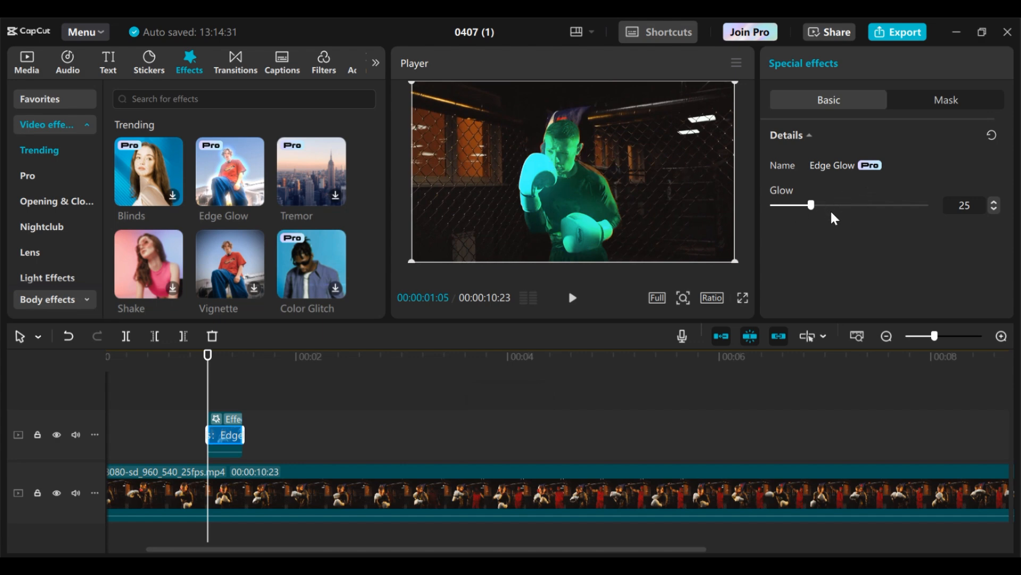
pyautogui.moveTo(814, 212)
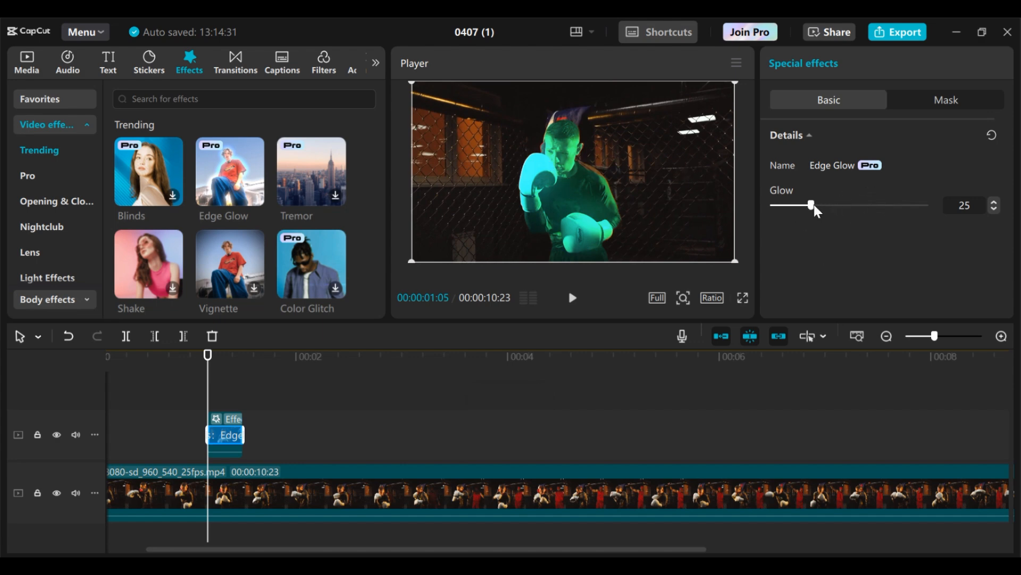
# - Adjust the Edge Glow slider to a strength of about 39
pyautogui.moveTo(810, 205); pyautogui.dragTo(918, 205)
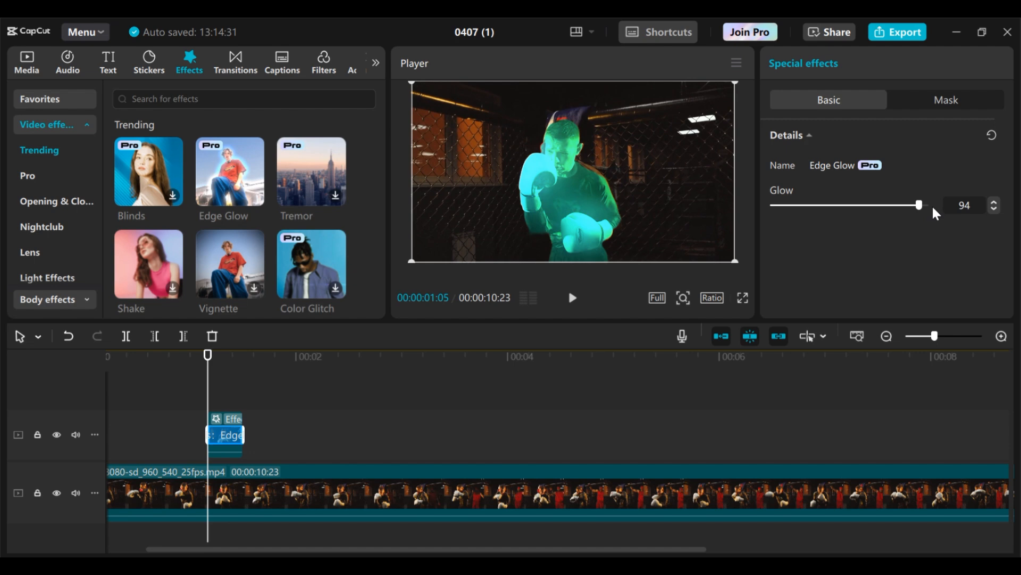
pyautogui.moveTo(918, 204); pyautogui.dragTo(832, 204)
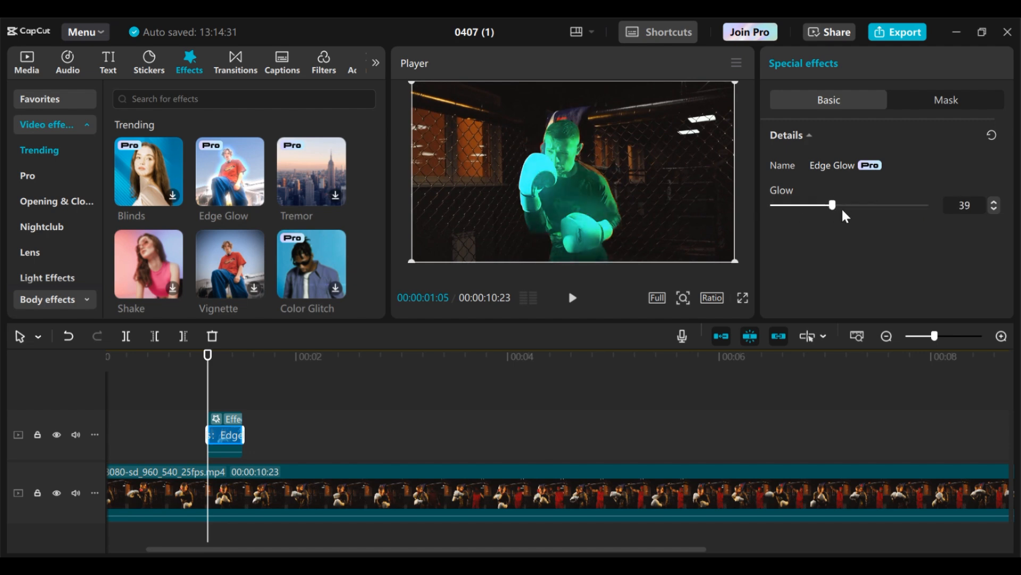
pyautogui.moveTo(832, 205); pyautogui.dragTo(882, 204)
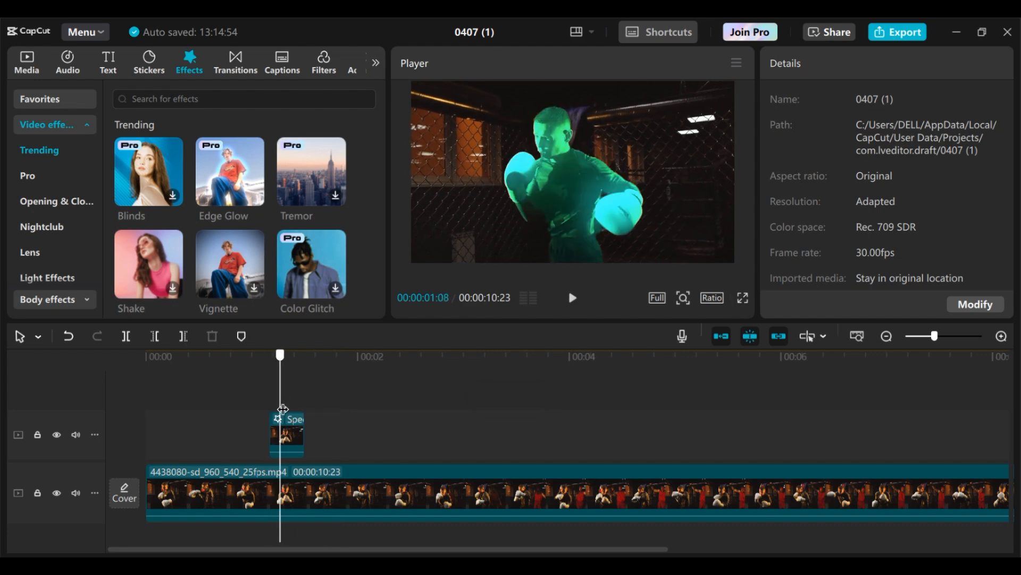
# - Split the glowing overlay into four short spaced pieces after the one-second mark
pyautogui.click(288, 434)
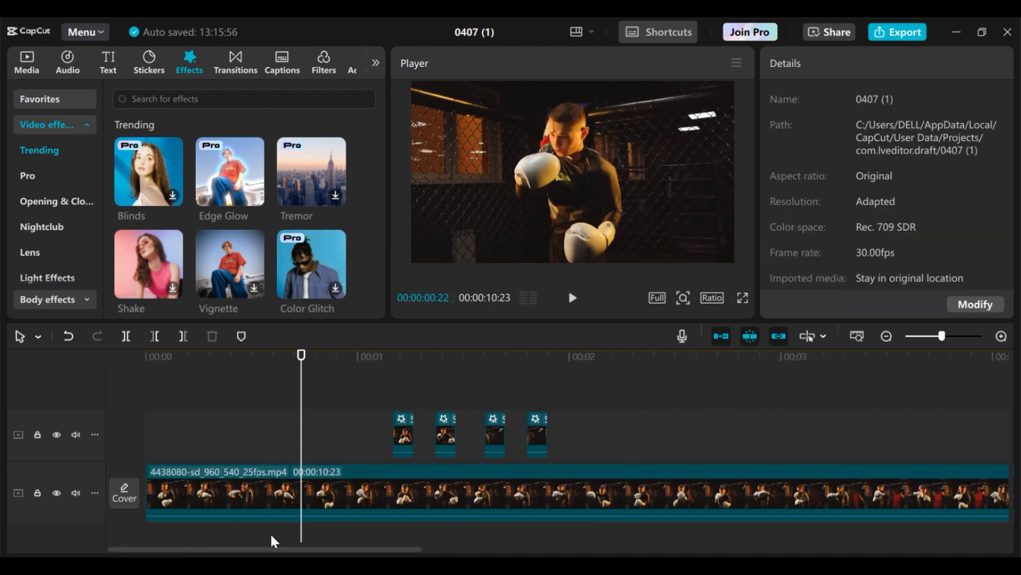
pyautogui.click(572, 298)
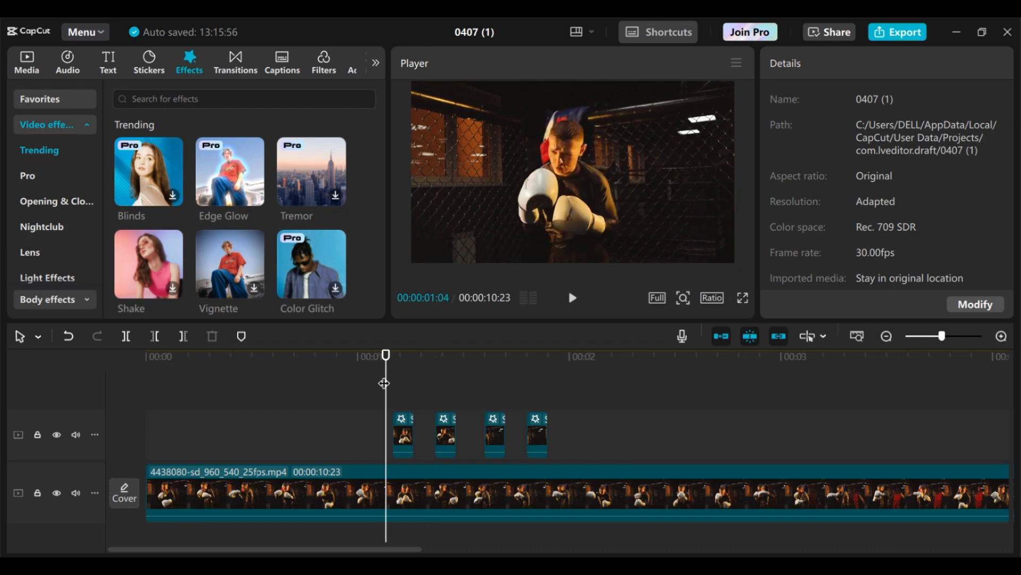
# - Preview the Money Chakin sound from Sound effects > Trending
pyautogui.click(67, 60)
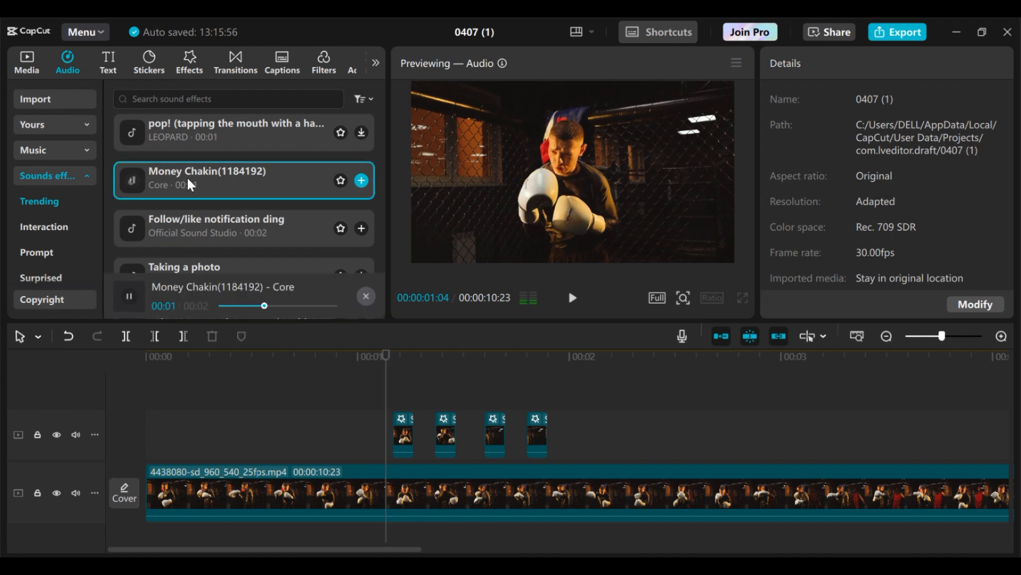
pyautogui.click(130, 295)
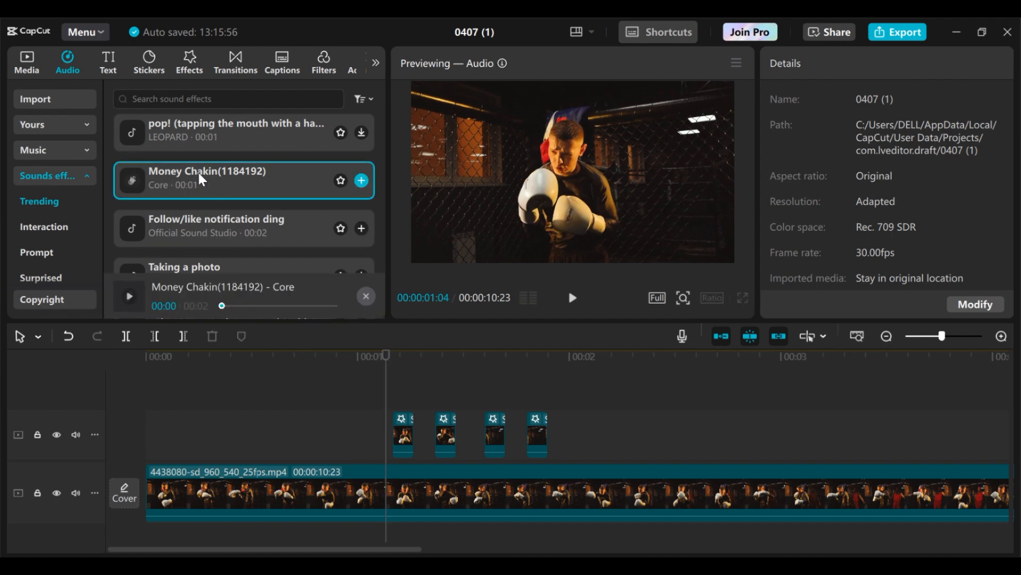
pyautogui.moveTo(204, 191)
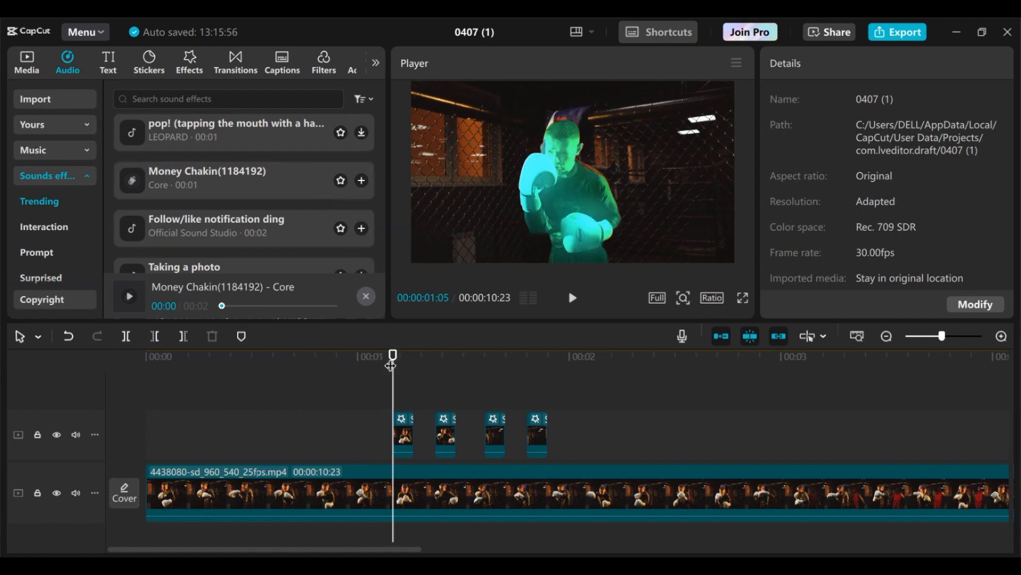
pyautogui.moveTo(423, 402)
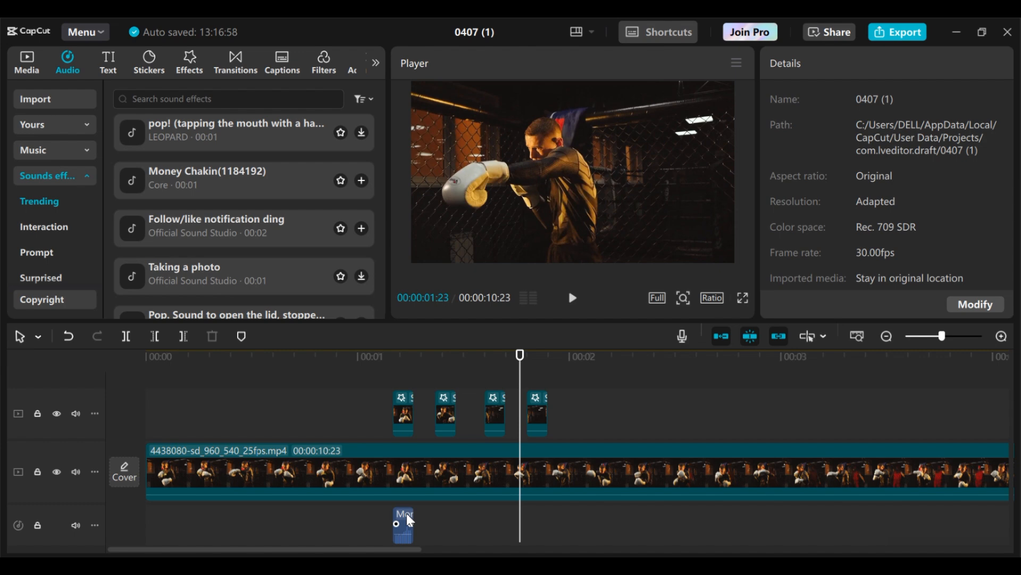
# - Line up the Money Chakin sound under the glowing pieces on its own audio track
pyautogui.click(404, 524)
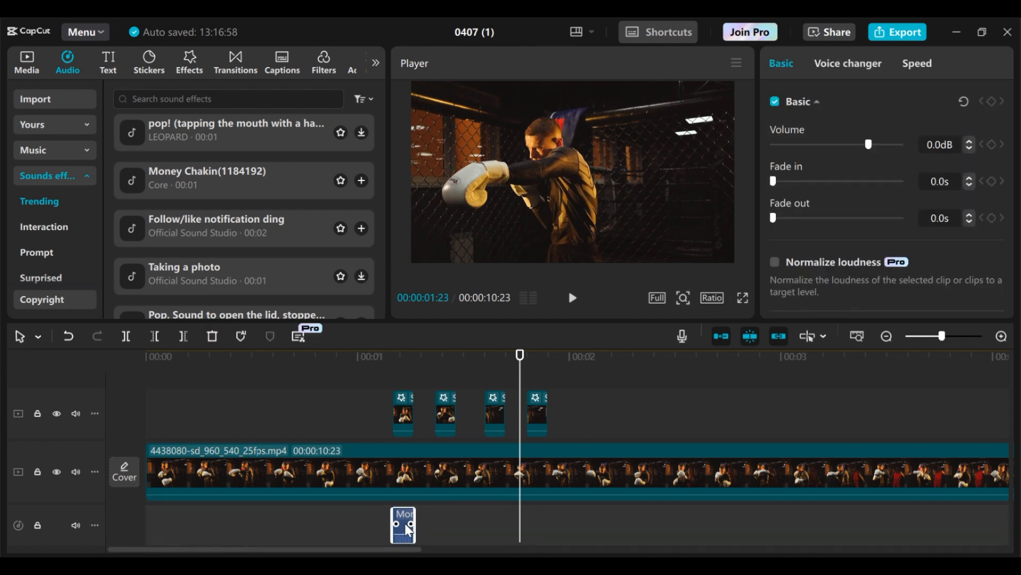
pyautogui.moveTo(405, 534)
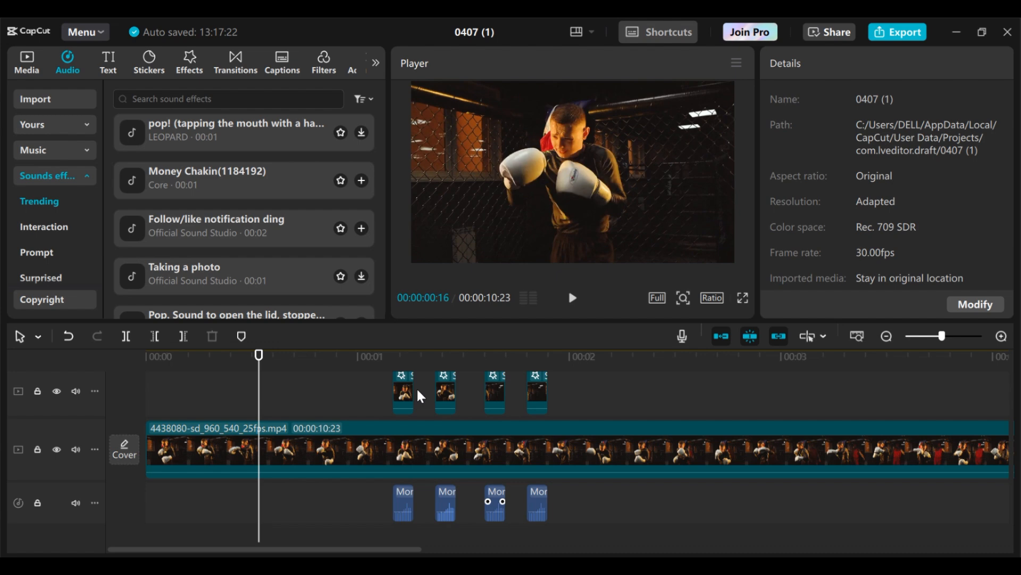
pyautogui.moveTo(448, 458)
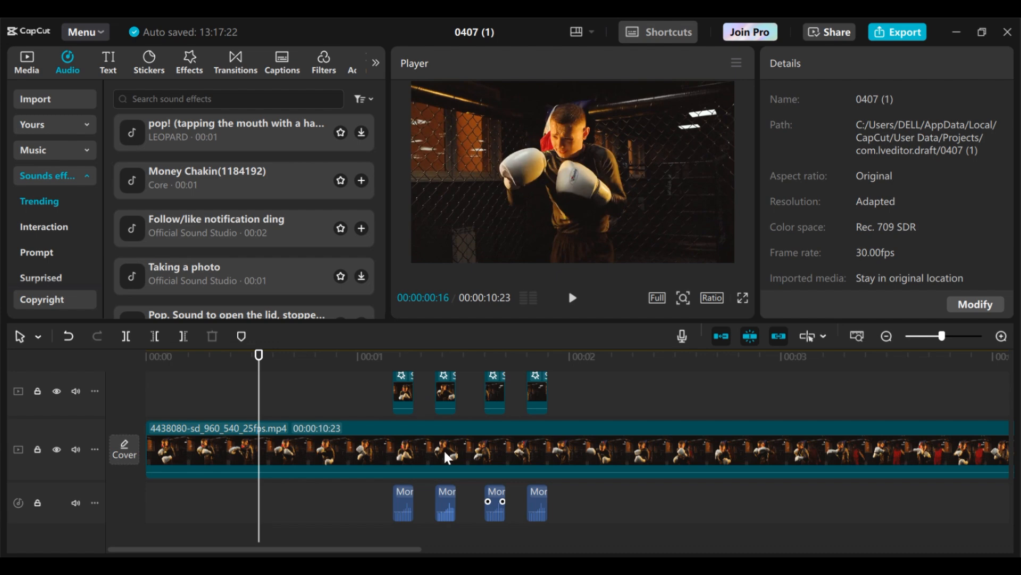